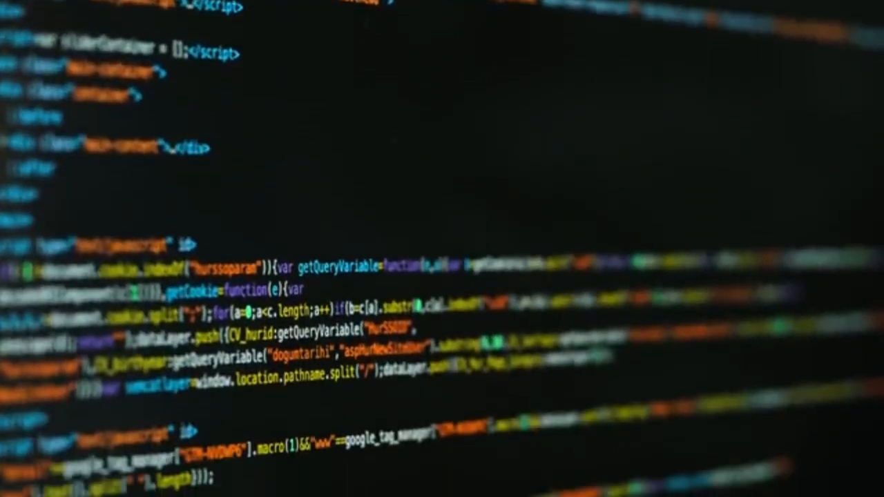
{"action": "scroll", "scroll_direction": "down", "scroll_amount": 3}
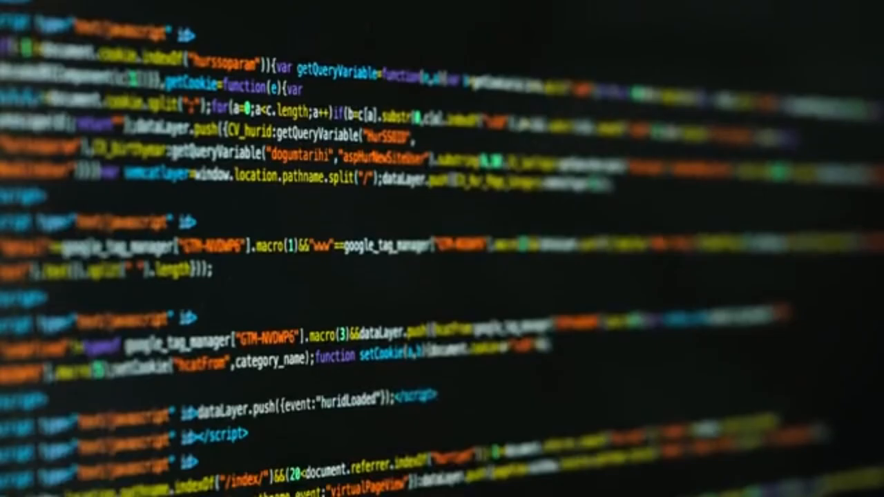